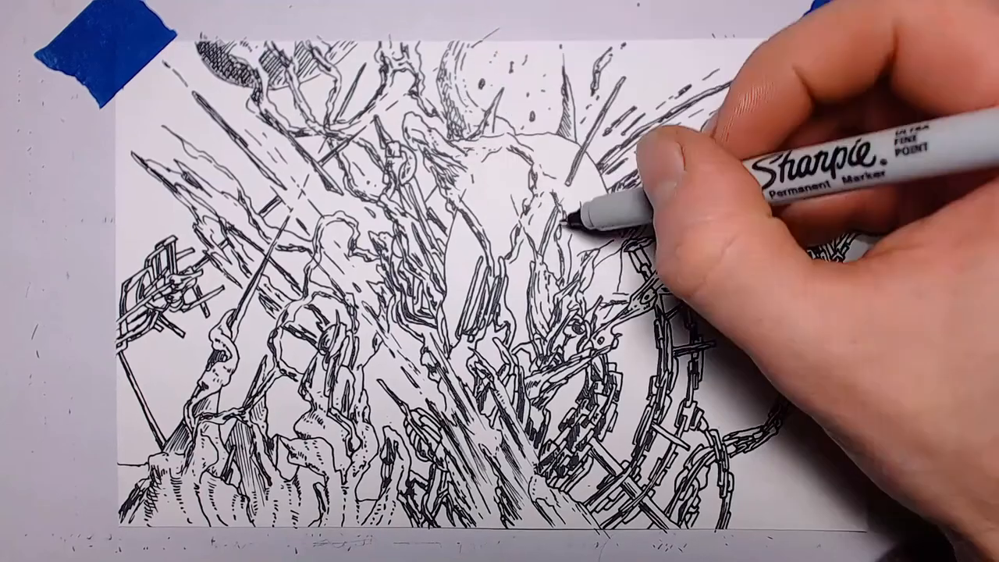
drag(594, 219, 781, 320)
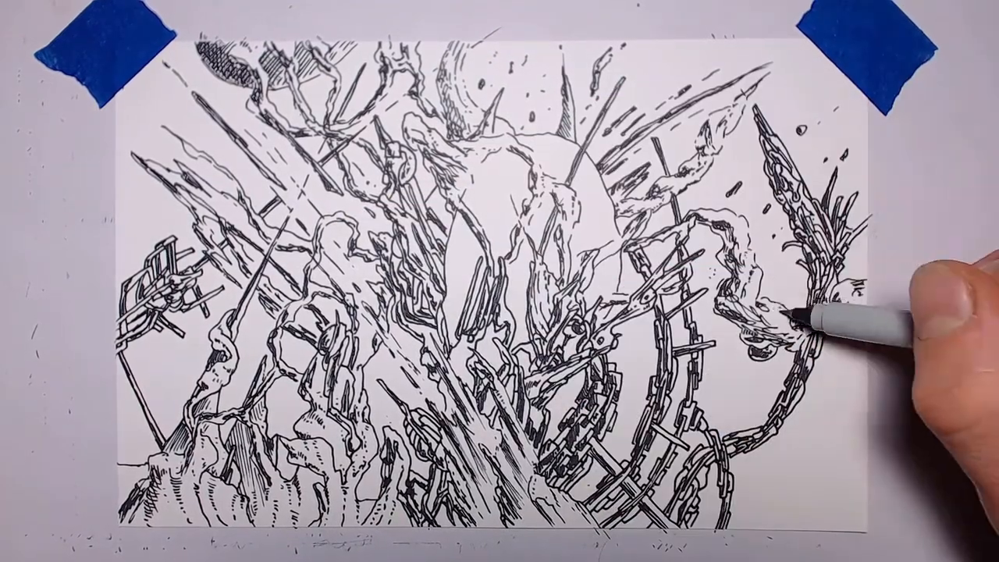